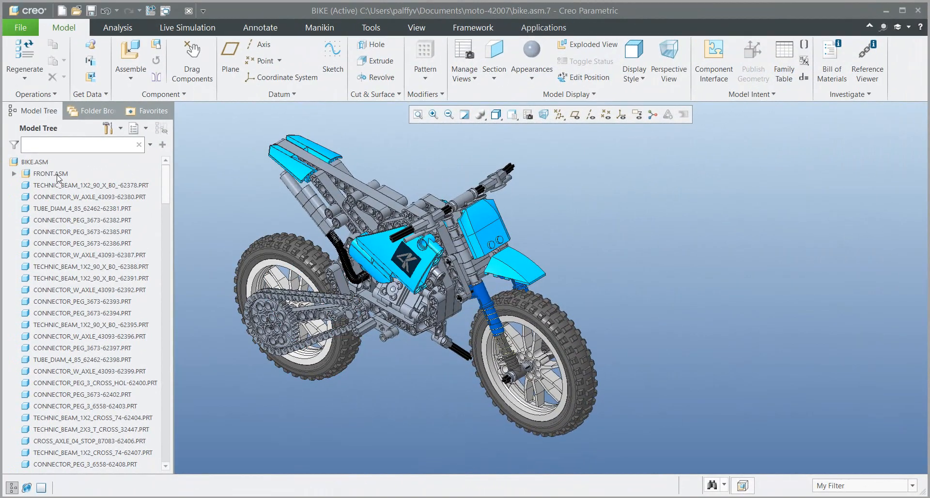
# Open FRONT.ASM on its own and expand its WHEEL and SHOCK_ABSORBER subassemblies.
pyautogui.click(50, 173)
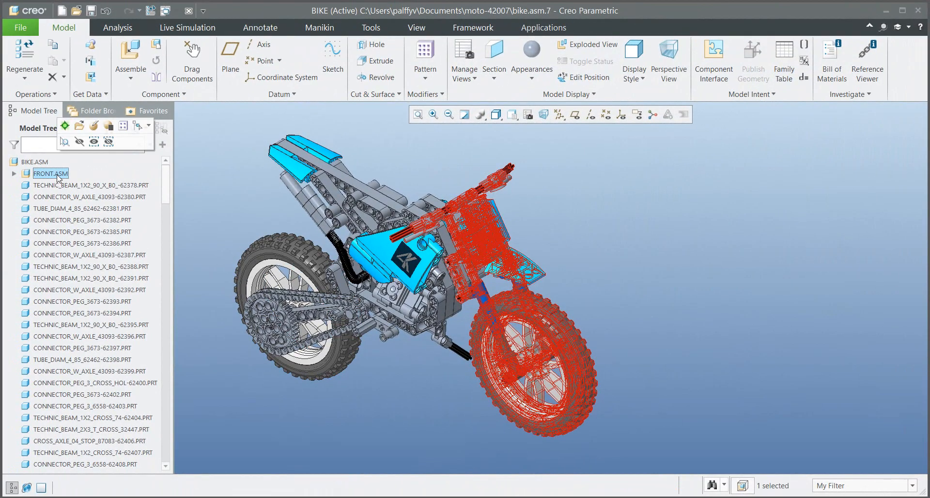
pyautogui.doubleClick(51, 173)
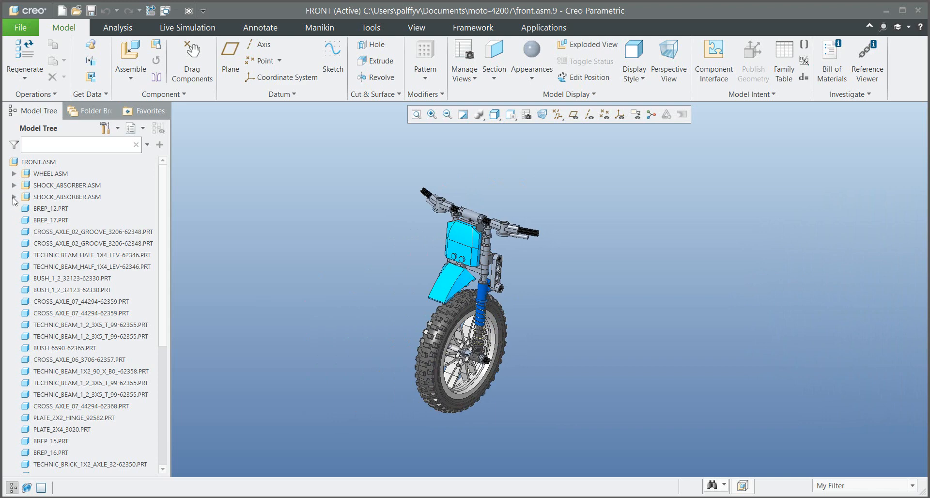
pyautogui.click(14, 196)
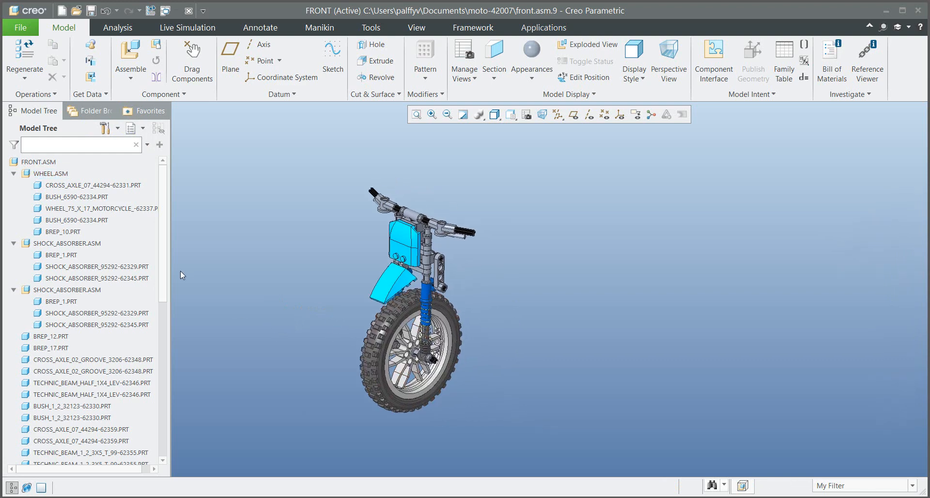
# Create a new drawing of front.asm with the Empty template on a landscape A3 sheet.
pyautogui.click(61, 10)
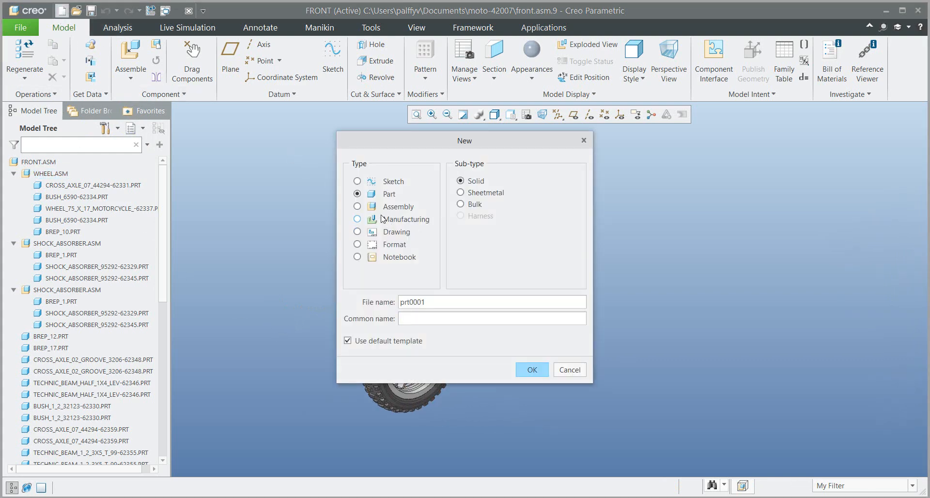
pyautogui.click(357, 232)
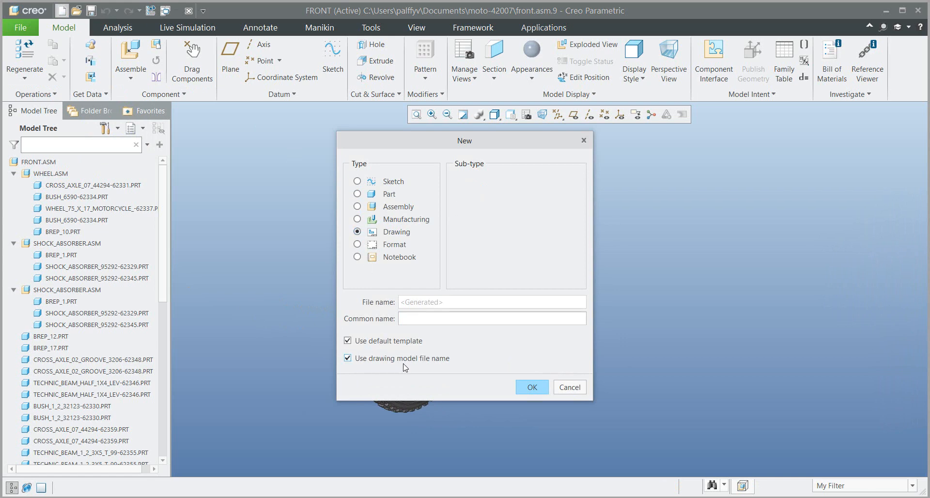
pyautogui.click(530, 386)
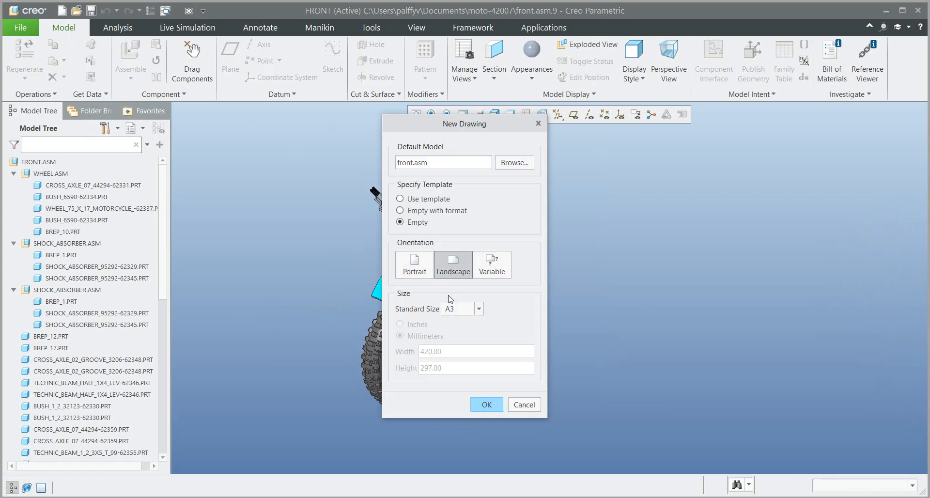
pyautogui.moveTo(497, 379)
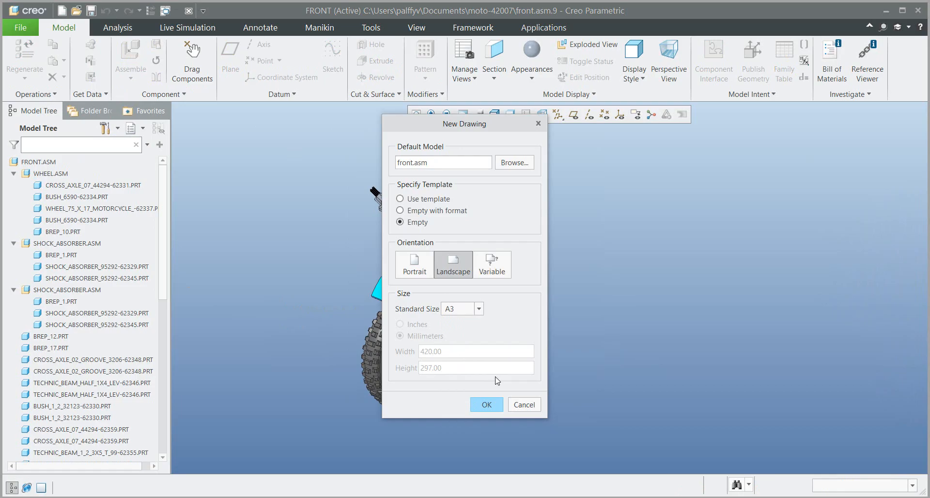
pyautogui.click(486, 405)
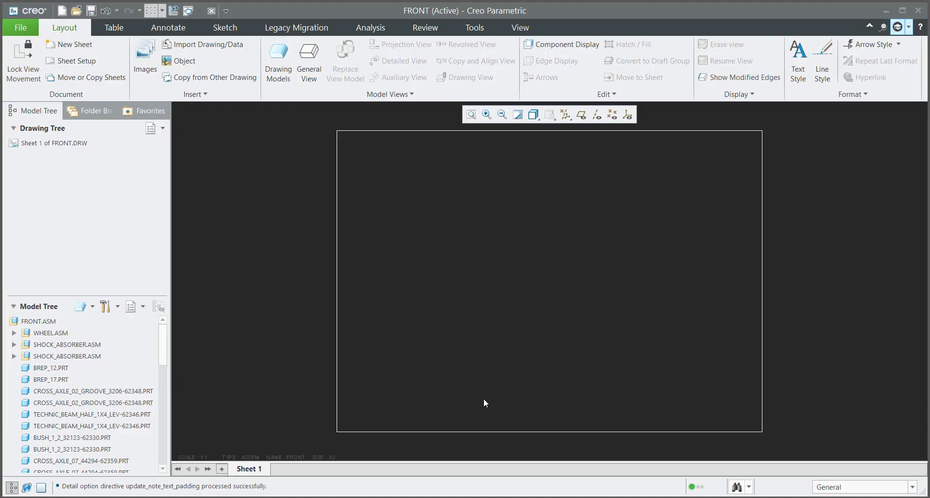
# Place a 3D1 isometric general view with no combined state and set the drawing scale to 10.
pyautogui.click(309, 53)
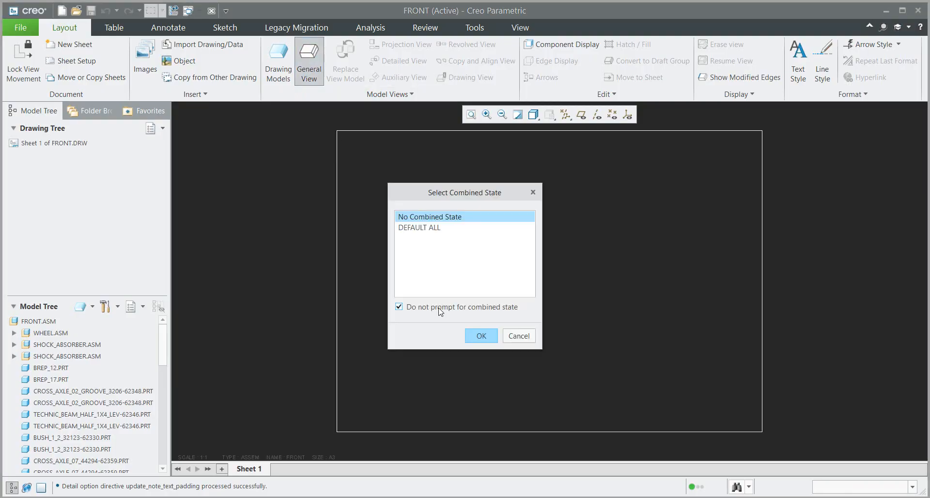
pyautogui.click(480, 336)
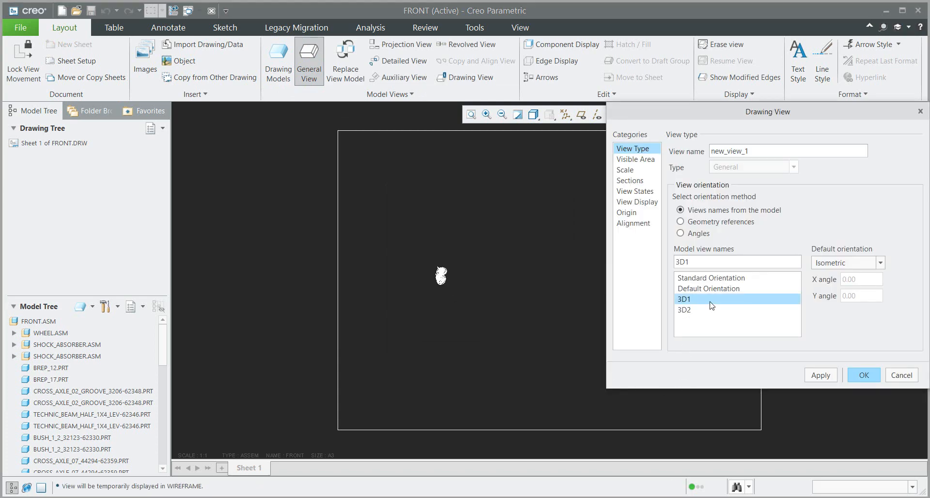
pyautogui.click(863, 374)
pyautogui.write('10')
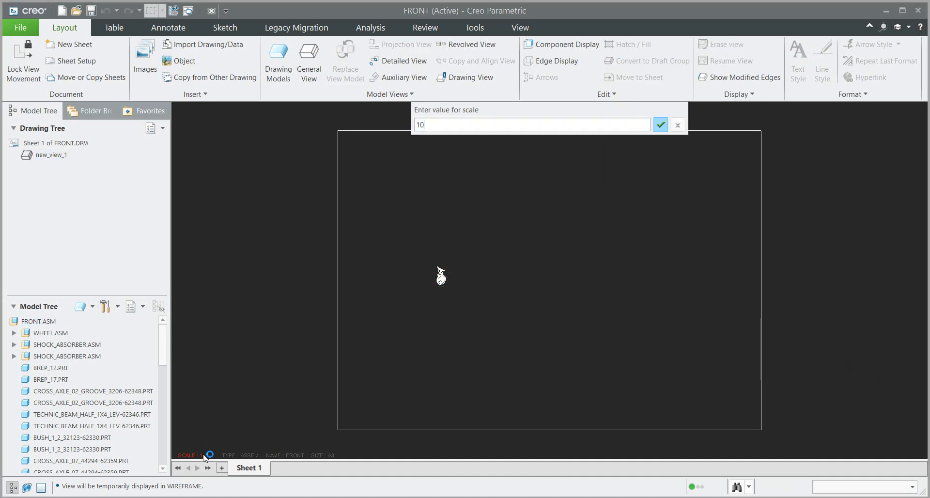
pyautogui.click(659, 124)
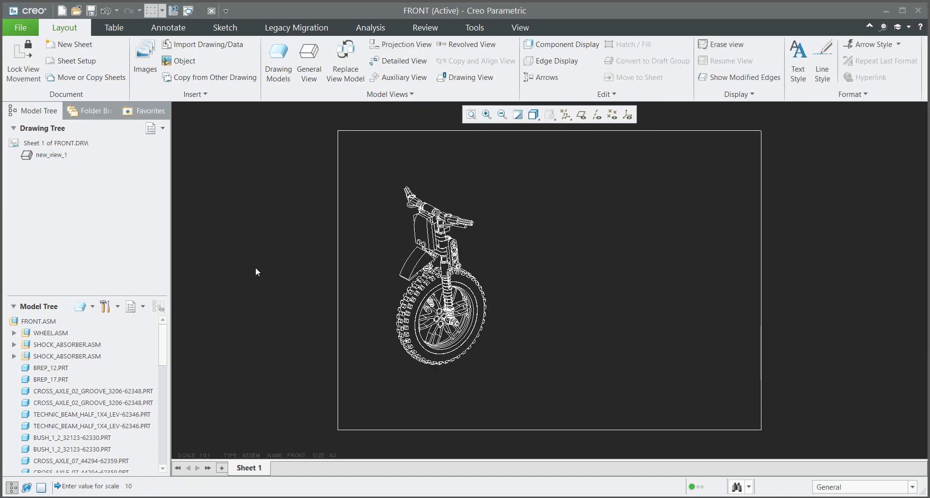
pyautogui.click(114, 28)
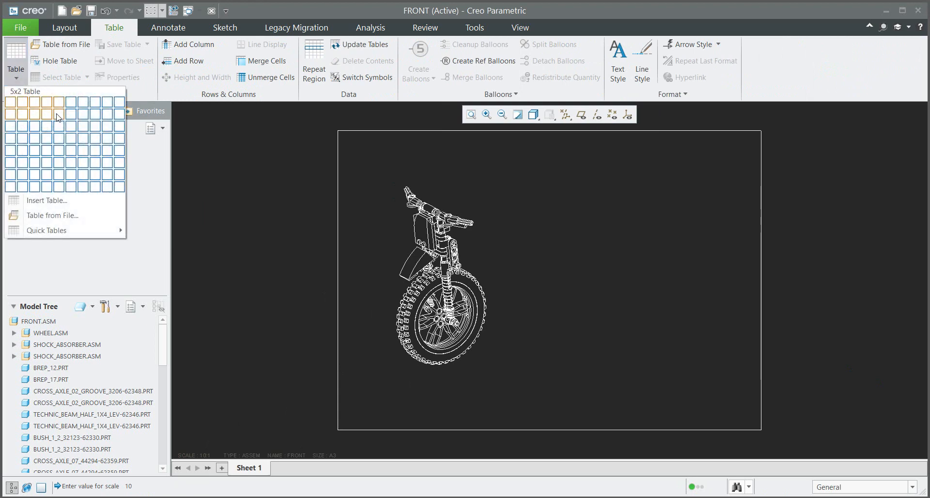
# Insert a 4-column, 2-row table growing rightward and upward beside the view.
pyautogui.click(57, 113)
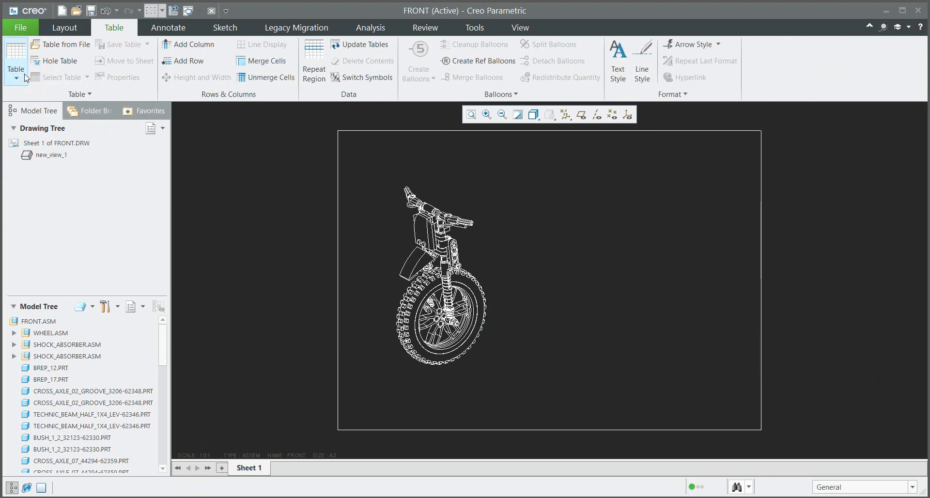
pyautogui.click(16, 60)
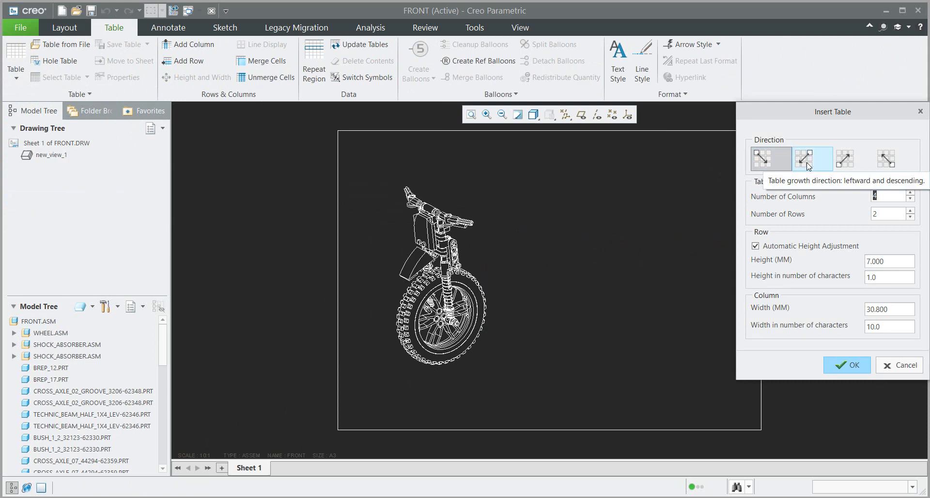
pyautogui.moveTo(840, 371)
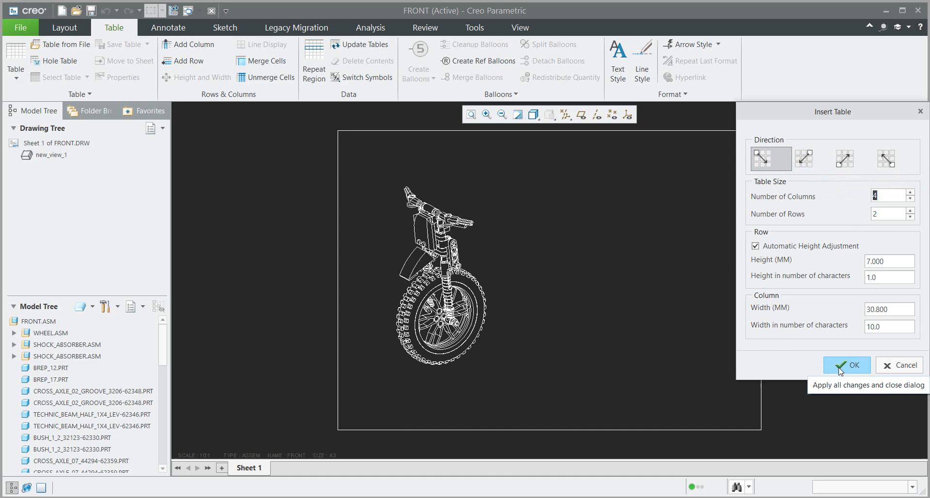
pyautogui.click(845, 159)
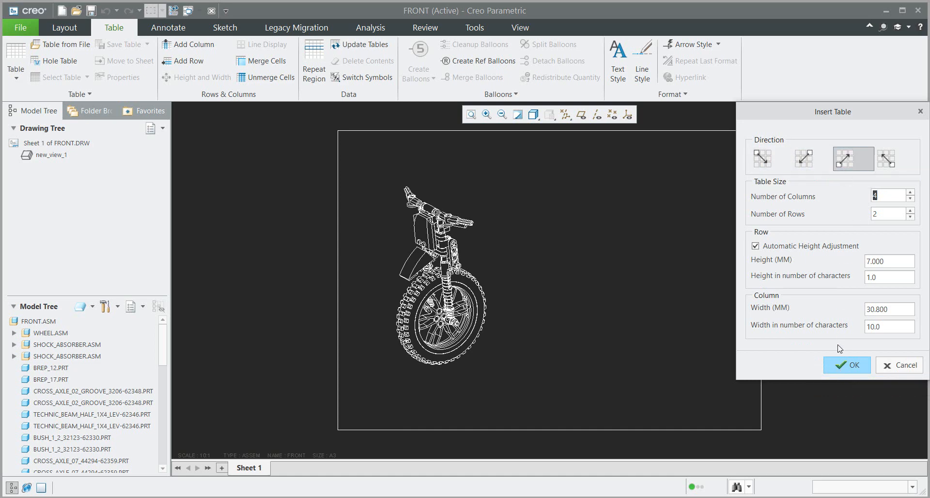
pyautogui.click(847, 365)
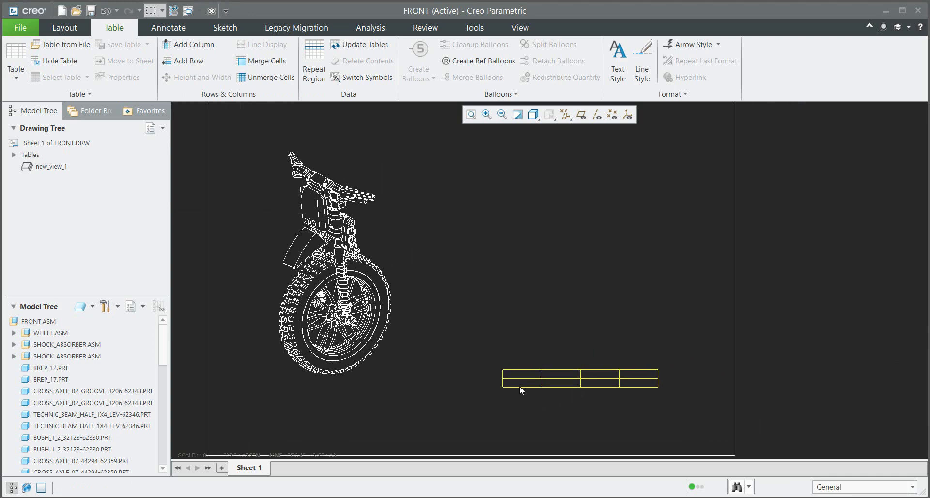
# Turn the upper table row into a repeat region and begin entering POS in the first cell.
pyautogui.click(520, 379)
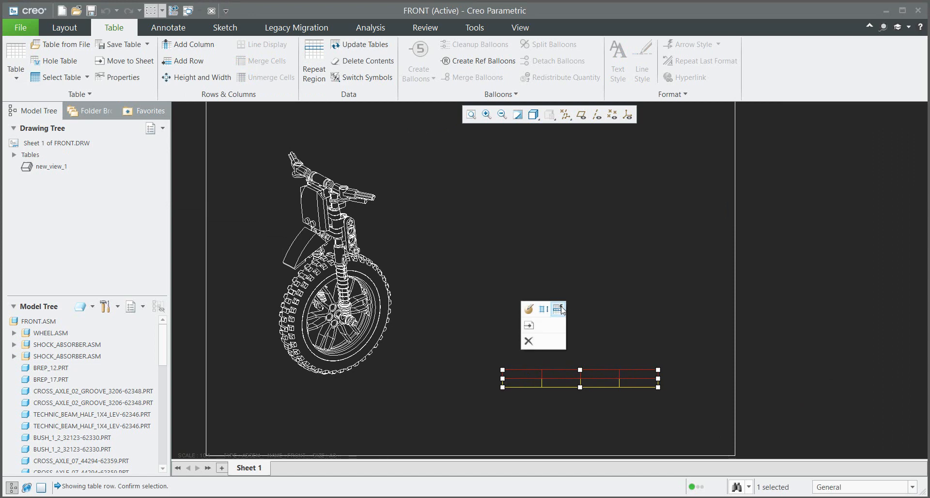
pyautogui.click(554, 309)
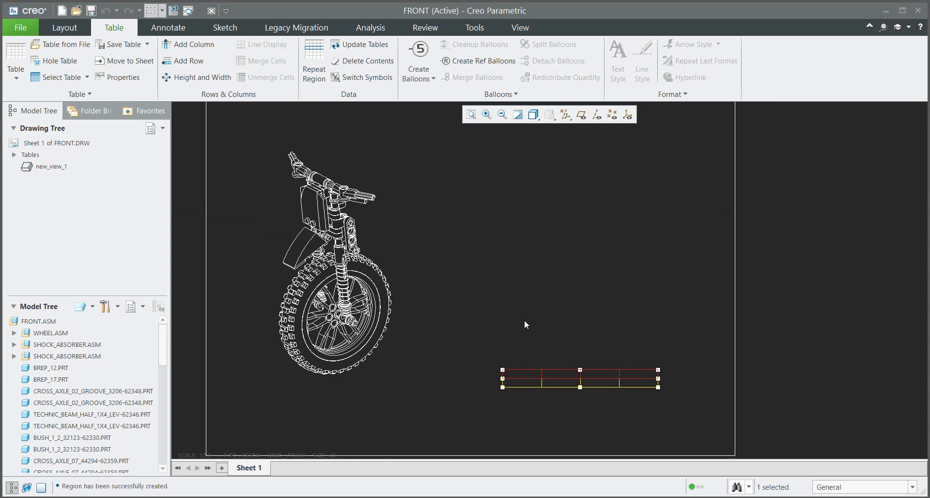
pyautogui.click(519, 387)
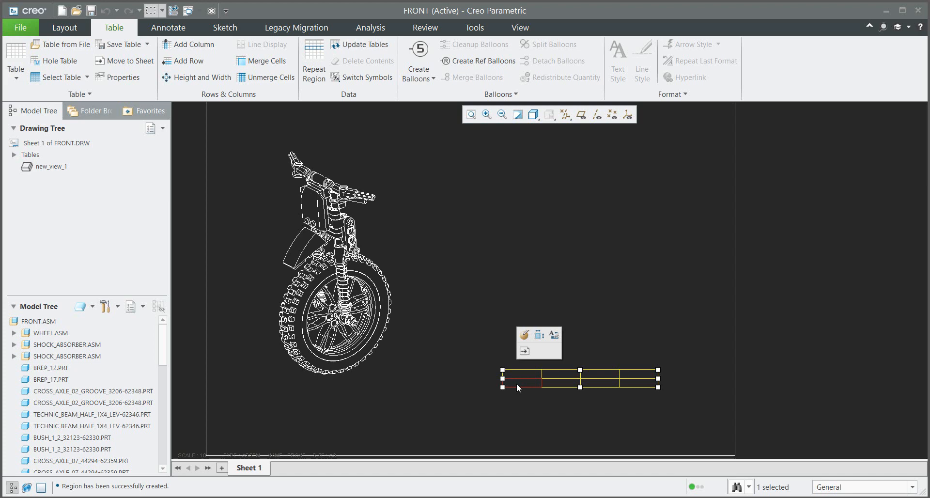
pyautogui.doubleClick(518, 382)
pyautogui.write('POS')
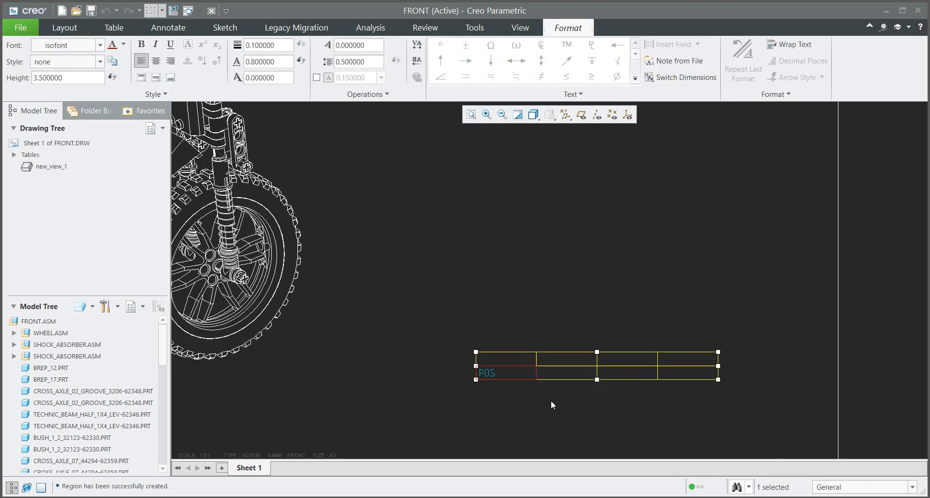
# Enter NAME, QTY and ASM/PRT into the remaining header cells.
pyautogui.write('NAME')
pyautogui.click(627, 372)
pyautogui.write('QTY')
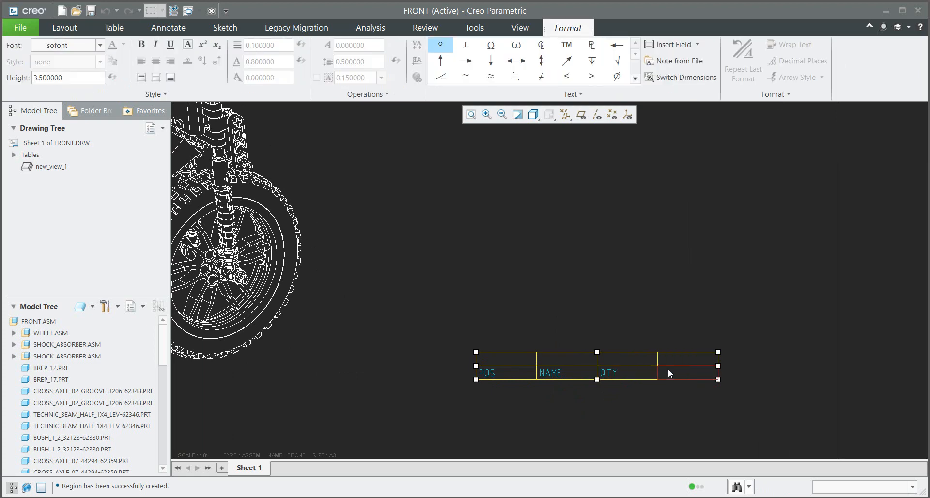
pyautogui.write('ASM/PRT')
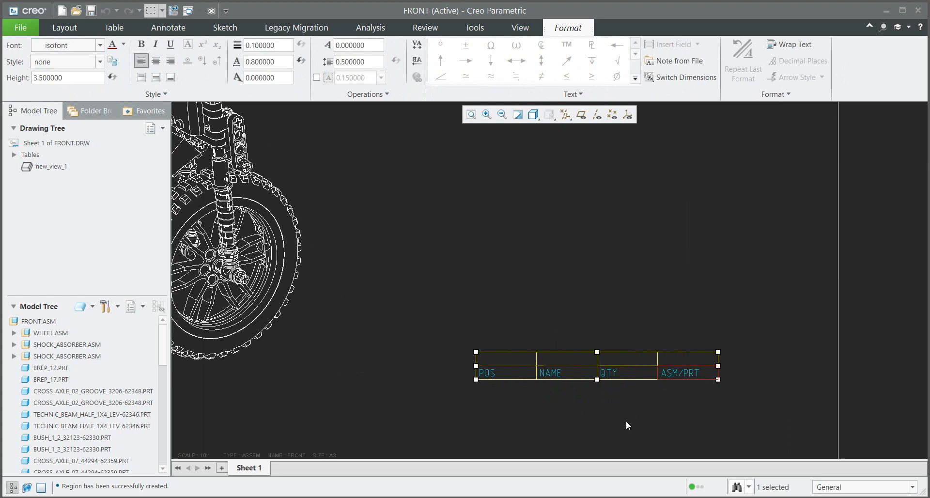
pyautogui.click(114, 27)
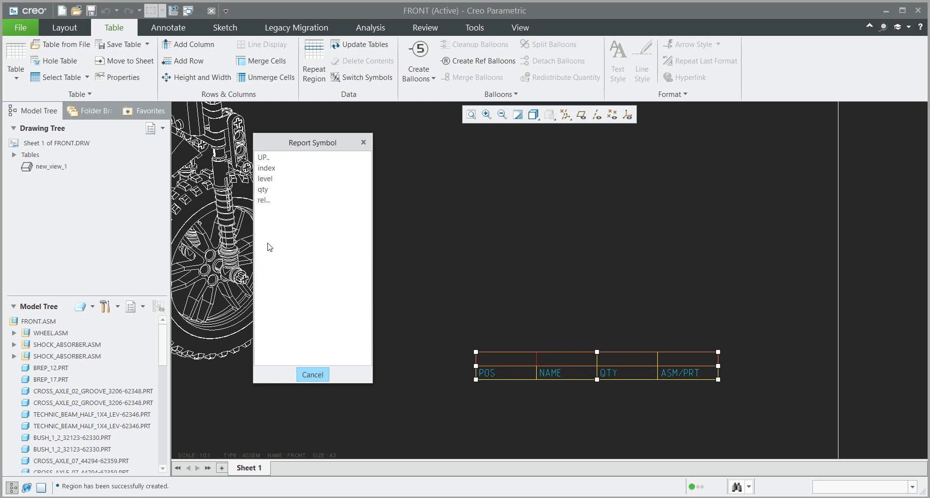
pyautogui.moveTo(269, 178)
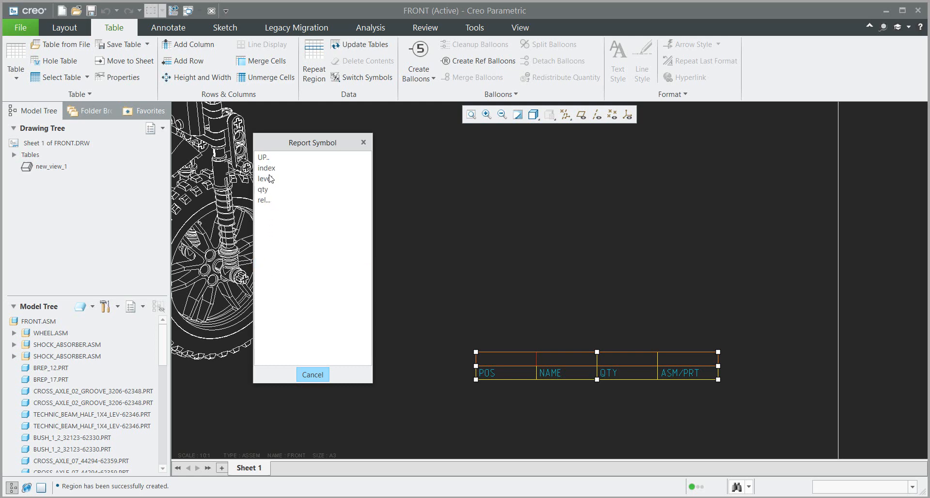
# Fill the repeat region with rpt.index, asm.mbr.name, rpt.qty and asm.mbr.type, then update tables.
pyautogui.click(266, 167)
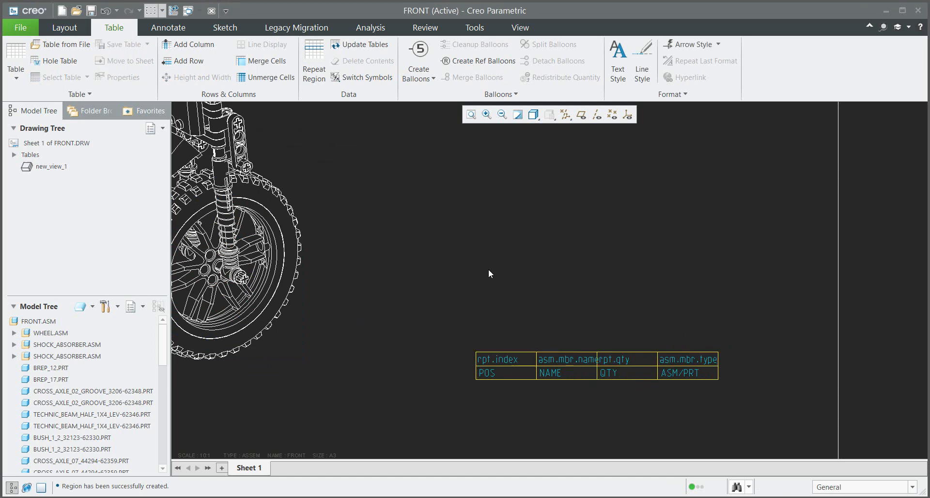
pyautogui.moveTo(391, 173)
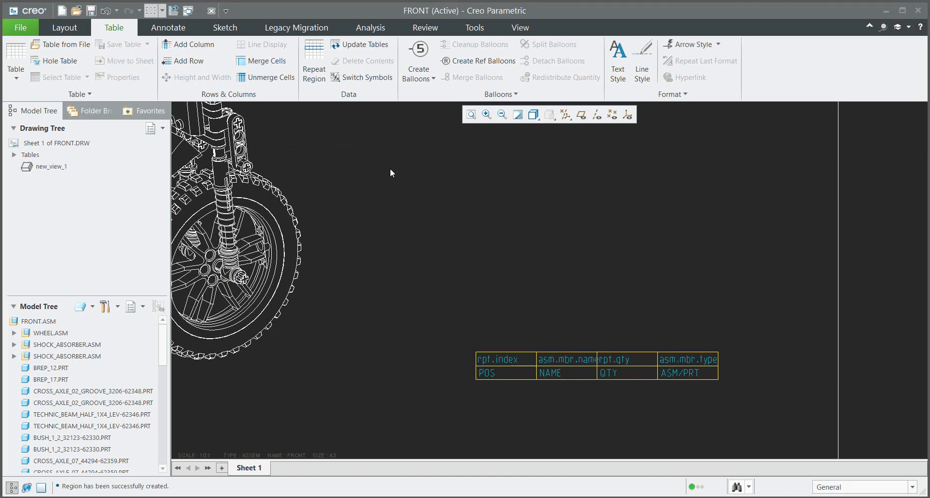
pyautogui.click(361, 44)
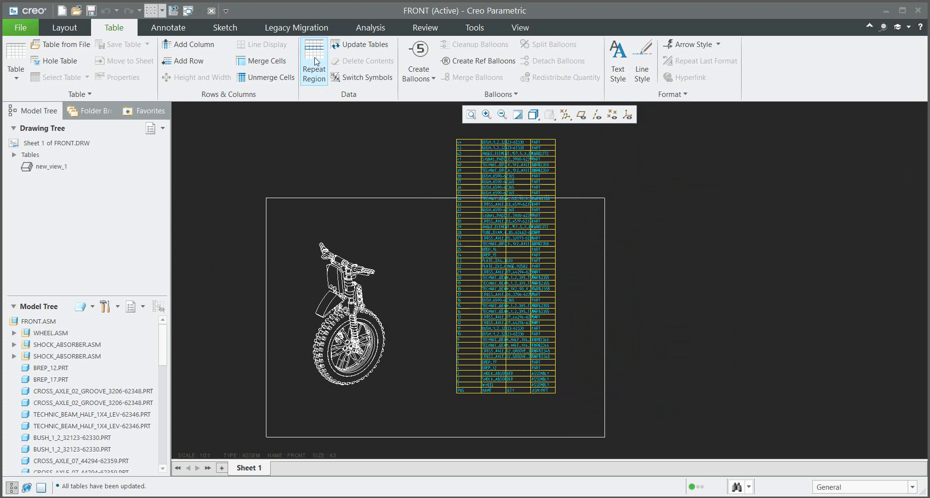
# Set the repeat region attributes to No Dup/Level, Flat and Bln By Part.
pyautogui.click(313, 61)
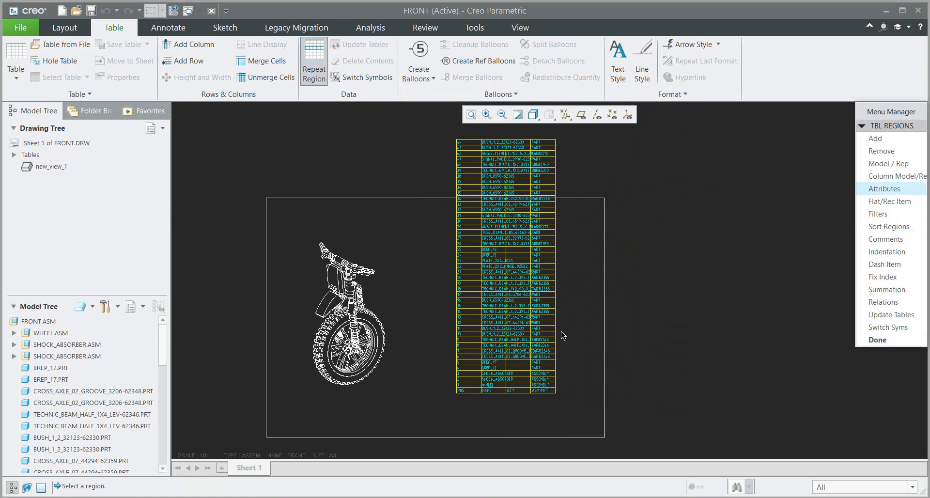
pyautogui.click(883, 189)
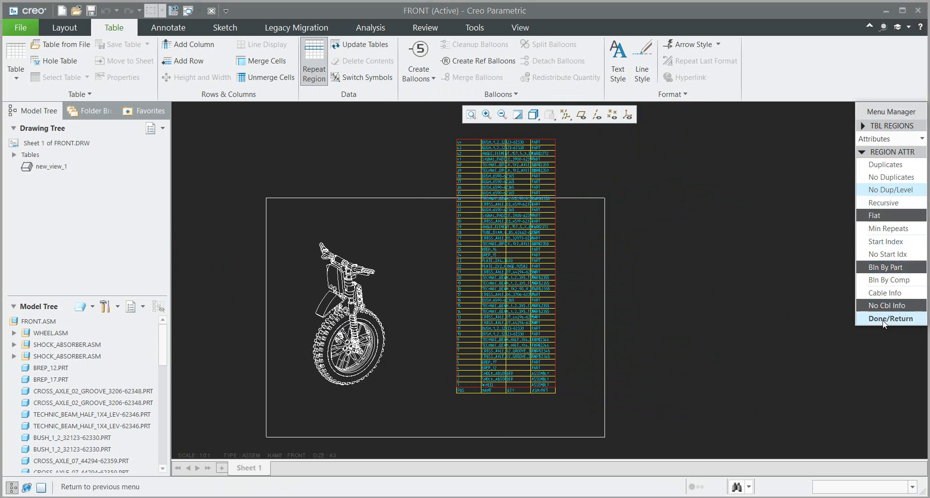
pyautogui.click(890, 319)
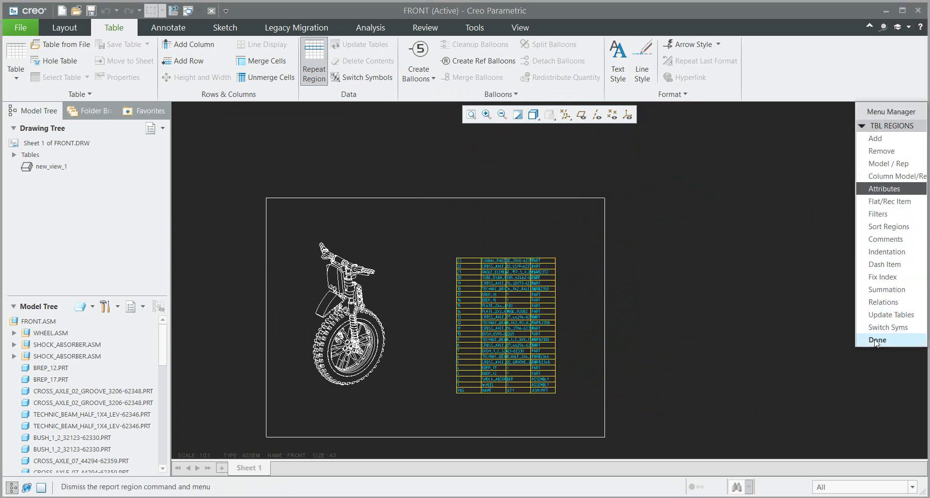
pyautogui.click(877, 339)
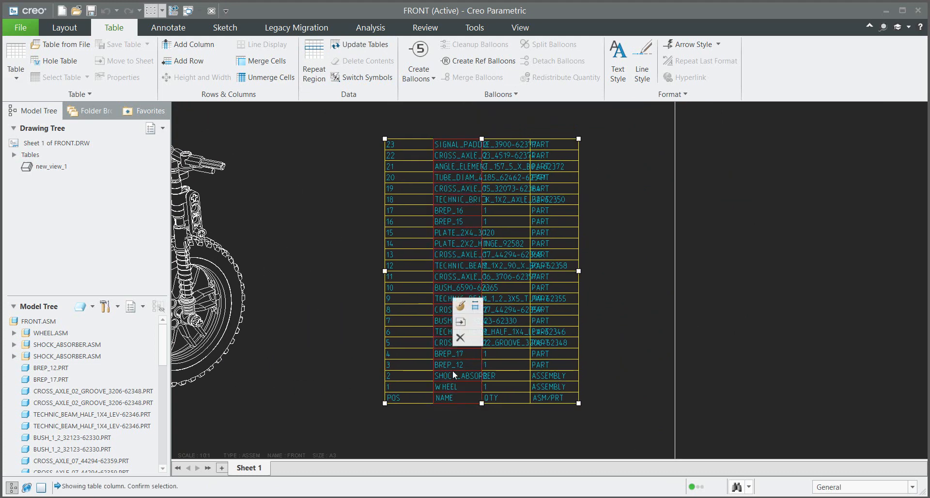
# Enter a larger NAME column width and drag the BOM table to the sheet's lower right.
pyautogui.click(201, 77)
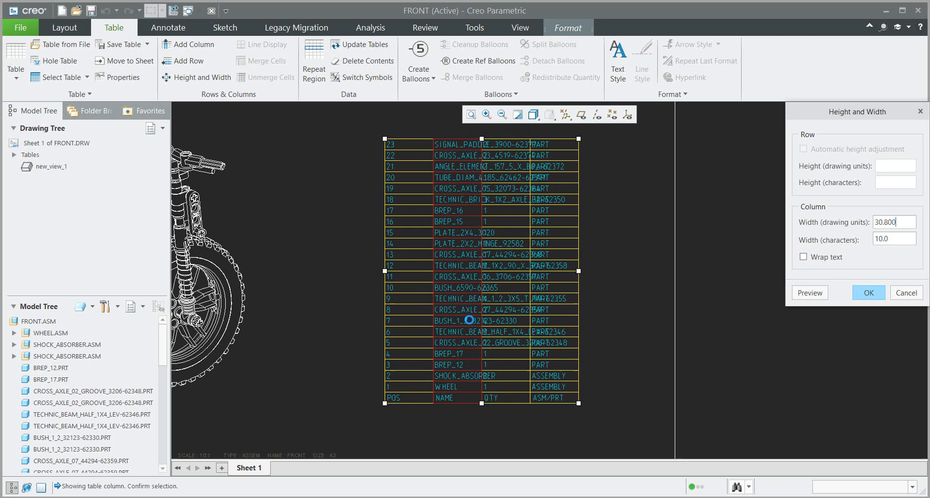
pyautogui.tripleClick(893, 238)
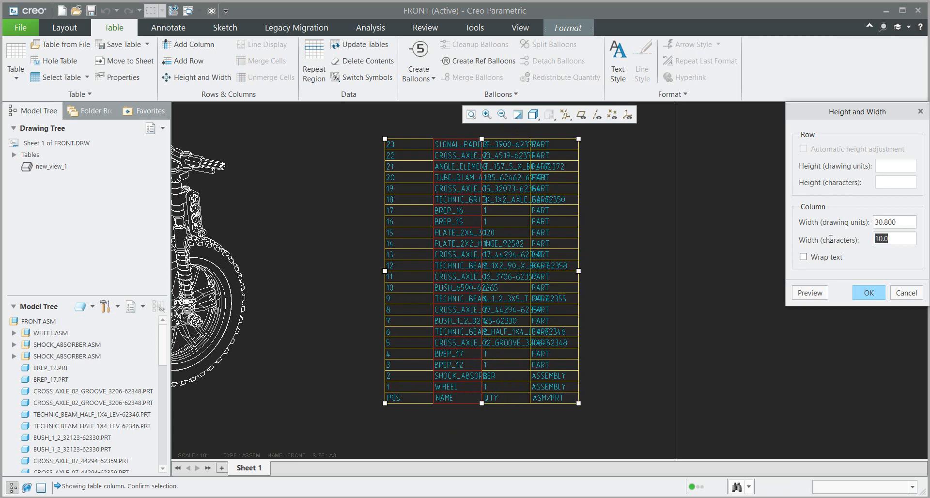
pyautogui.click(867, 293)
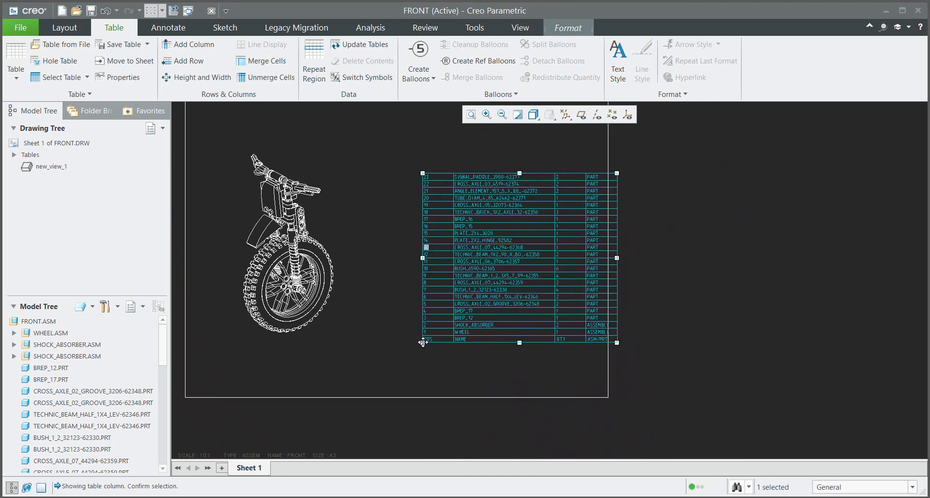
pyautogui.click(395, 424)
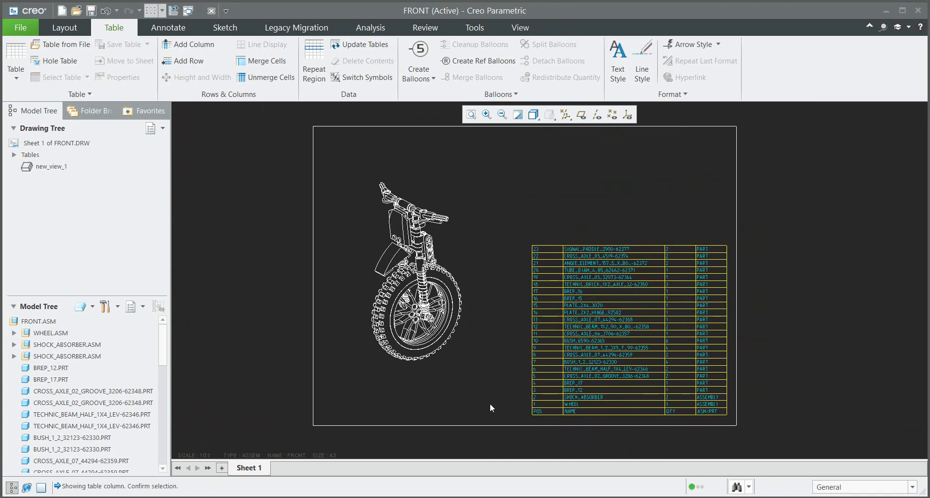
# Create balloons for all components and tidy them with Cleanup BOM Balloons.
pyautogui.click(431, 80)
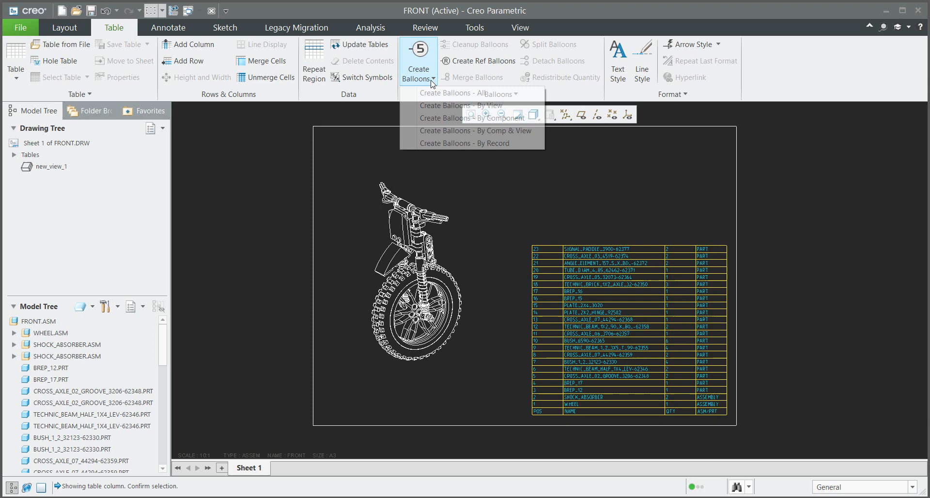
pyautogui.moveTo(454, 92)
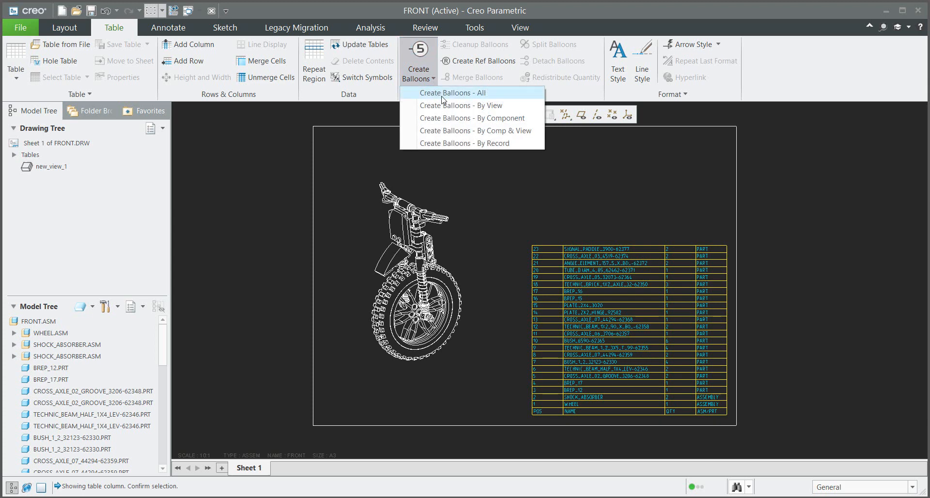
pyautogui.click(453, 92)
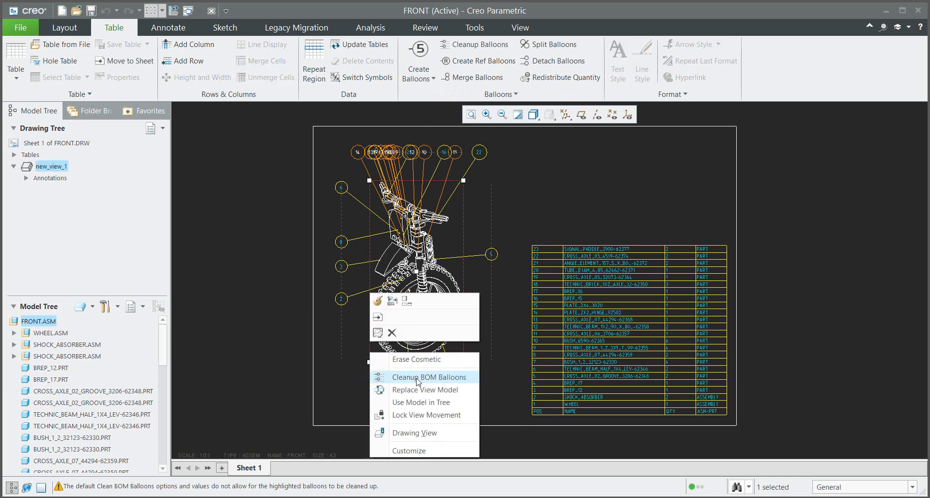
pyautogui.click(428, 377)
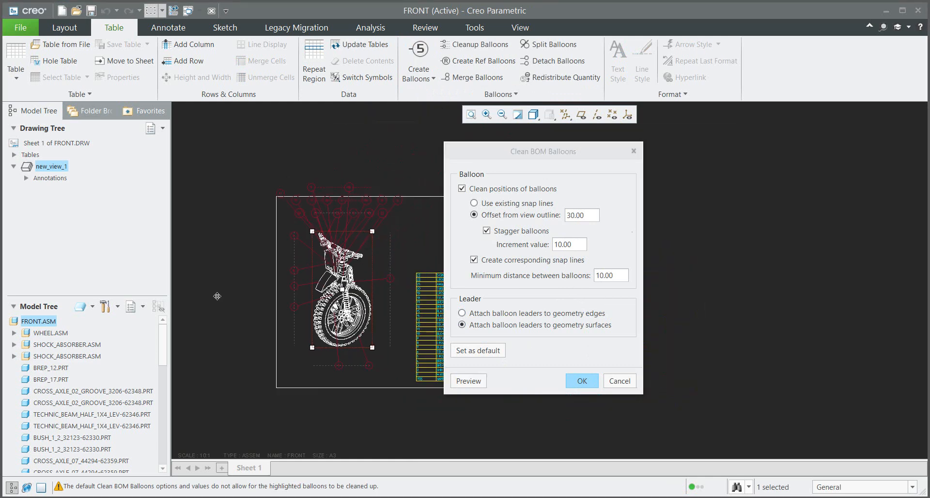
pyautogui.click(581, 380)
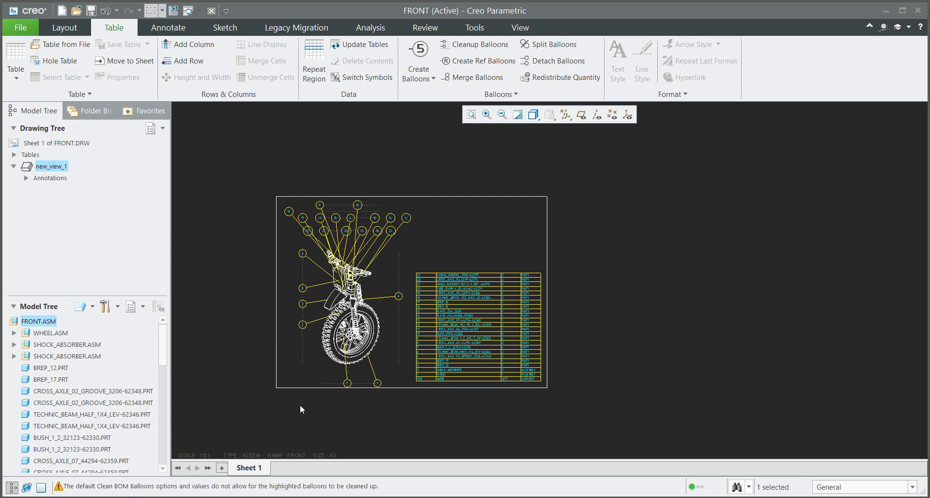
pyautogui.click(224, 324)
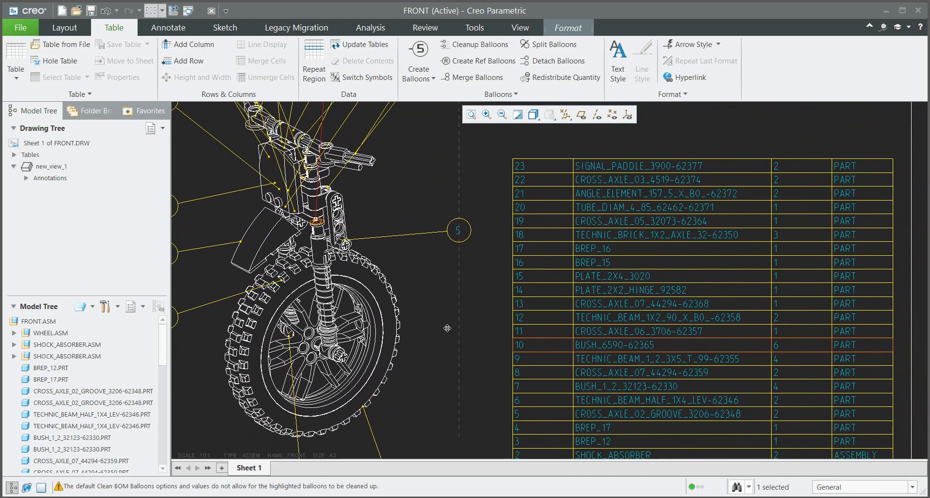
pyautogui.click(658, 413)
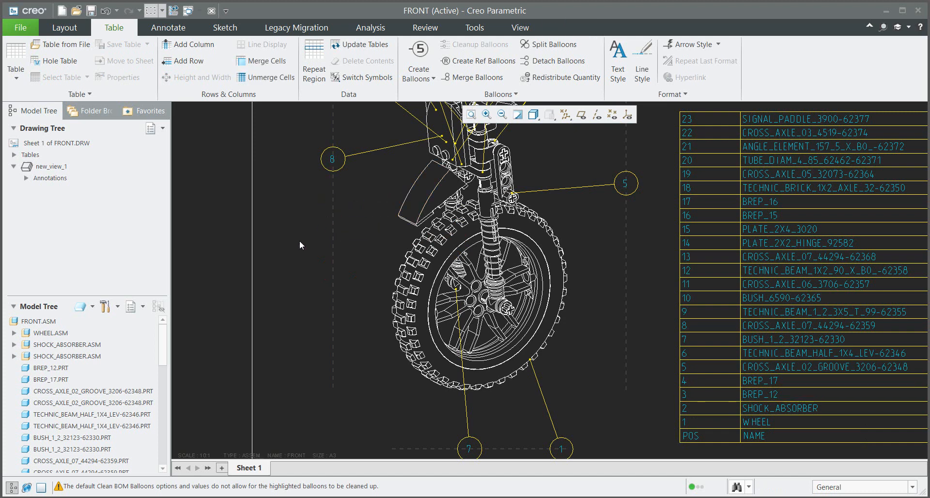
# Add balloons by component for the BREP_12 part (3) and the SHOCK_ABSORBER assembly (2).
pyautogui.click(418, 80)
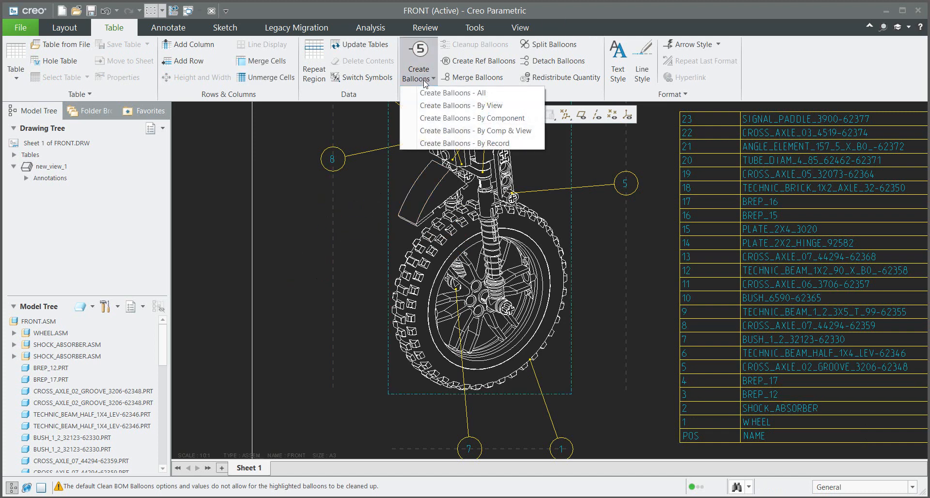
pyautogui.click(472, 117)
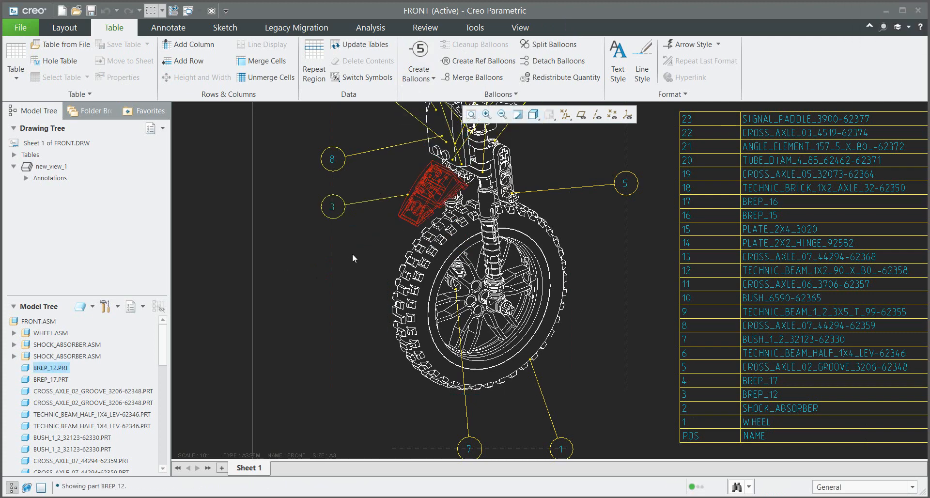
pyautogui.click(492, 267)
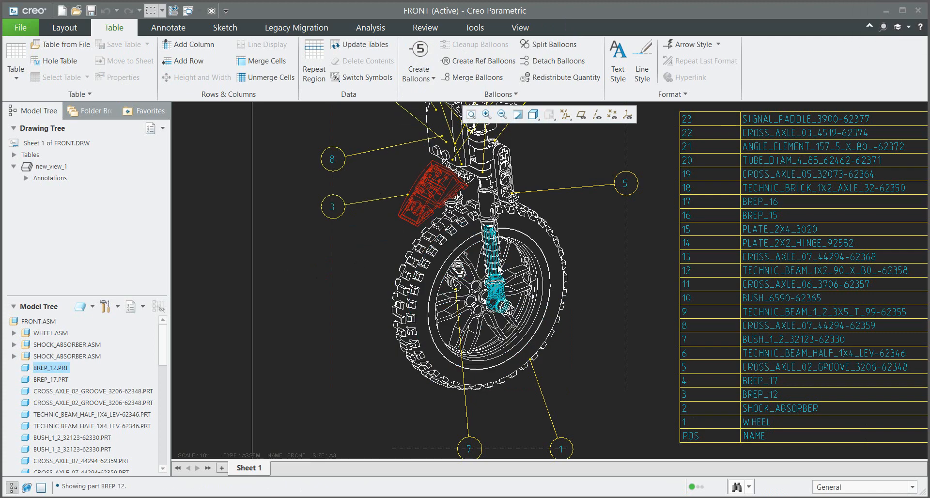
pyautogui.click(66, 356)
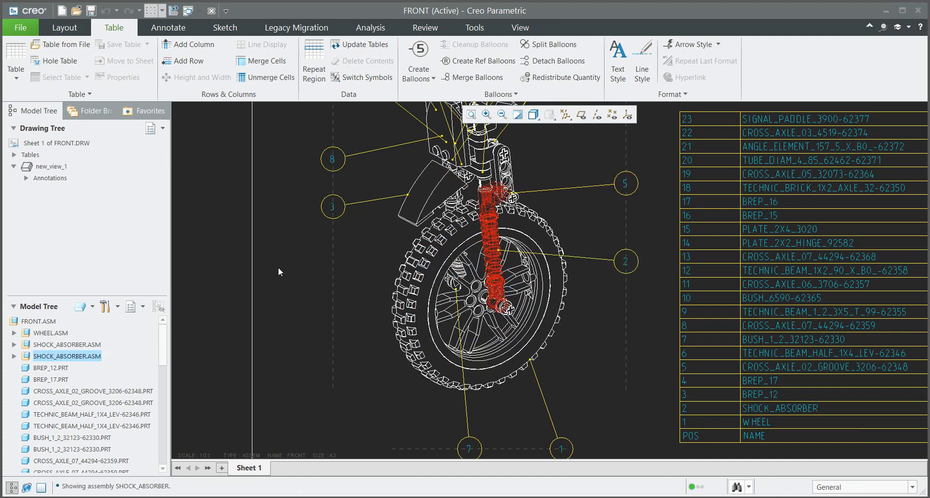
pyautogui.moveTo(269, 268)
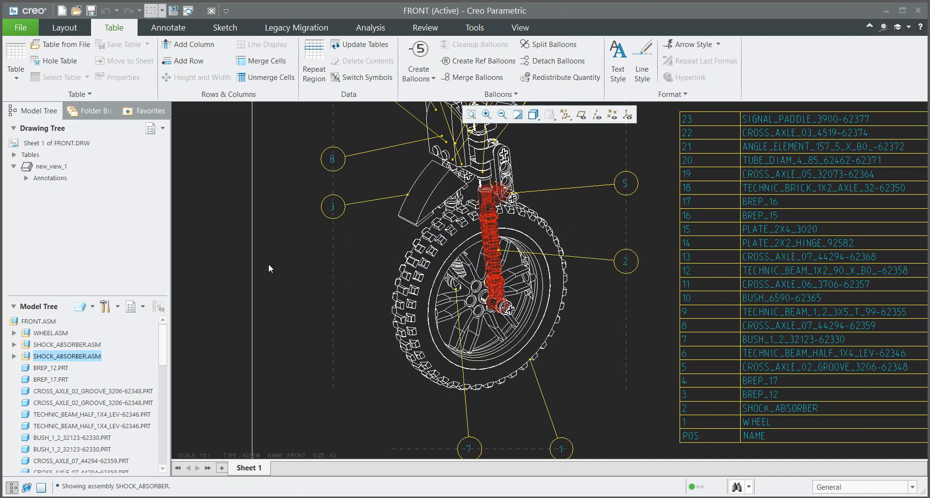
pyautogui.moveTo(308, 273)
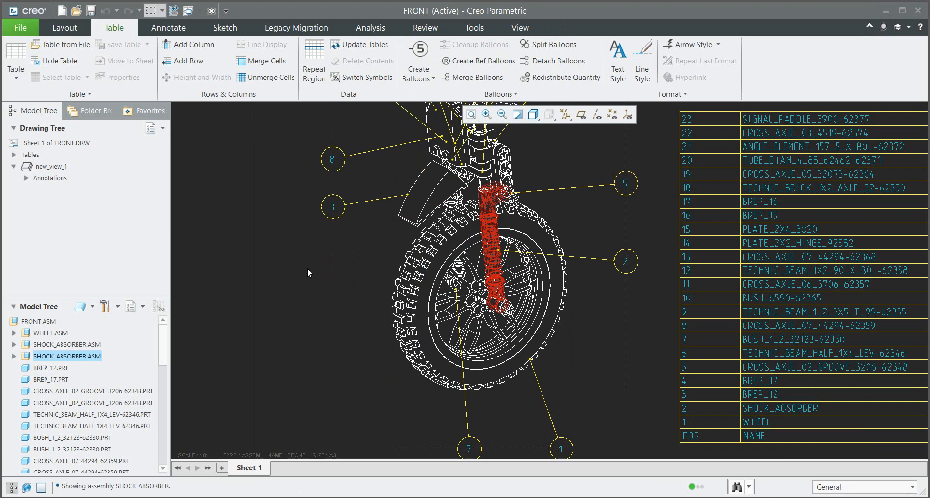